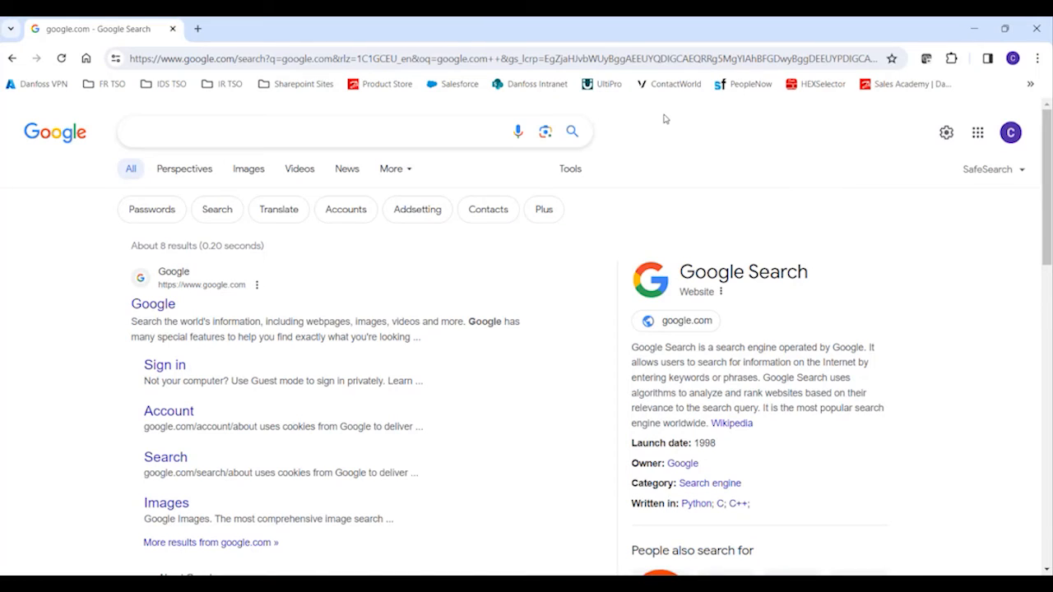
pyautogui.moveTo(711, 42)
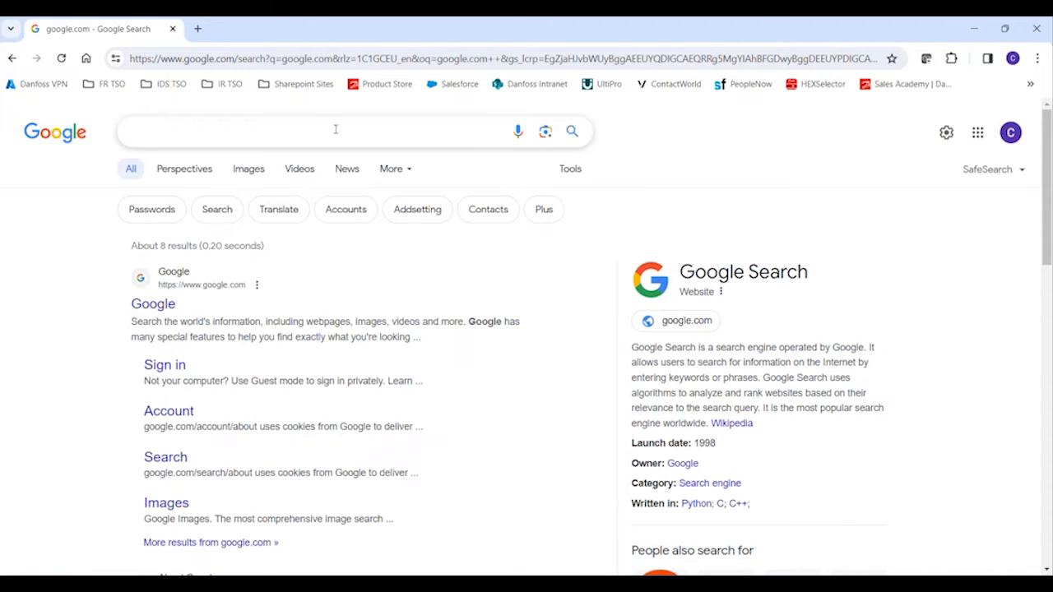
# Search Google for 'AK-ST 500' and open the 'AK-ST 500 | Download ADAP-KOOL software' result
pyautogui.write('AK-ST 500')
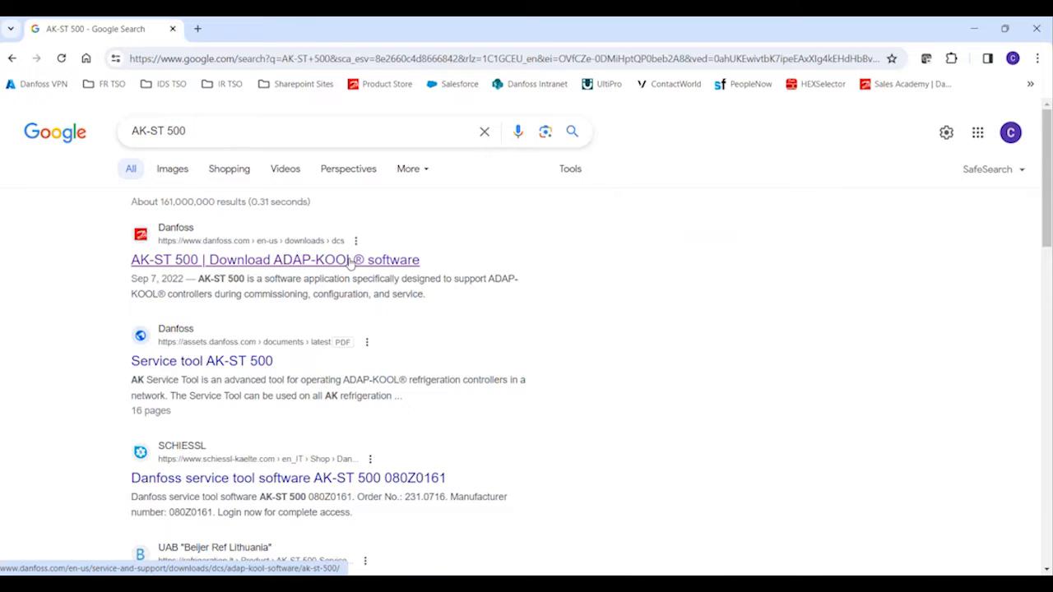
pyautogui.click(274, 259)
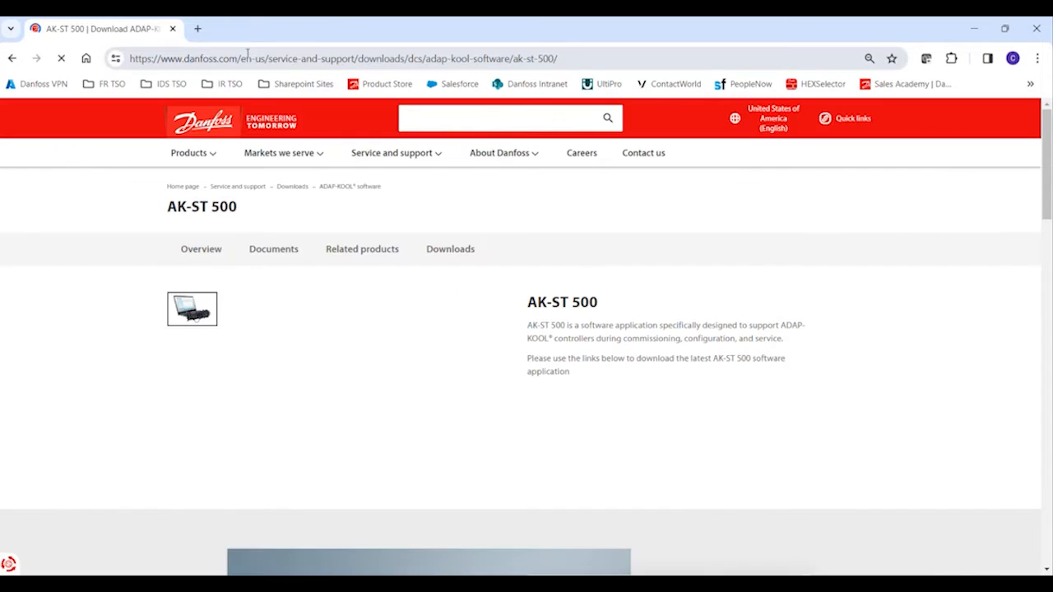
# Load danfoss.com/supermarketsupport in a new Chrome tab
pyautogui.click(198, 29)
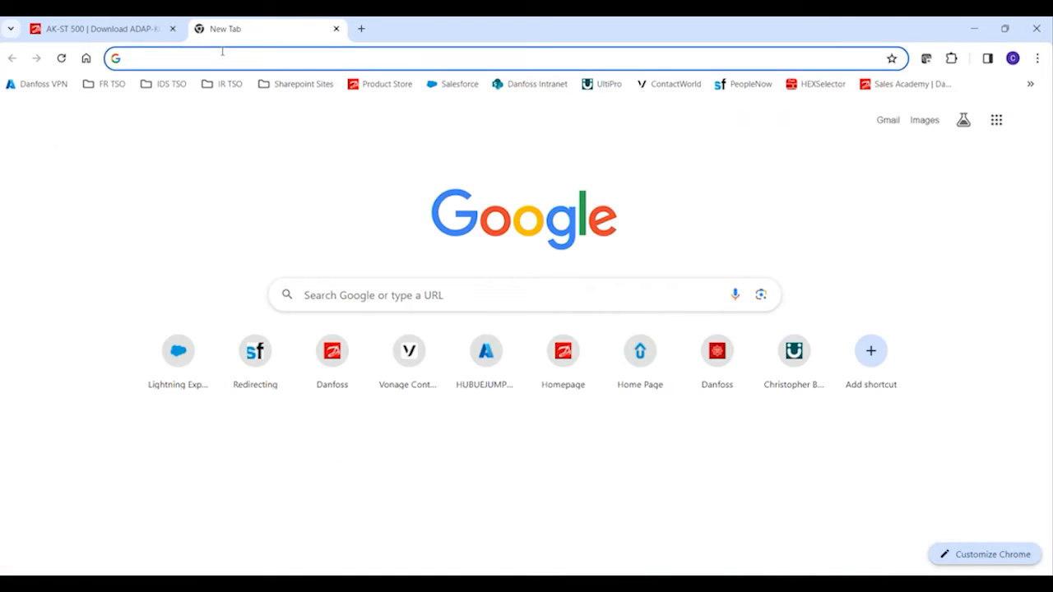
pyautogui.write('danfoss.com')
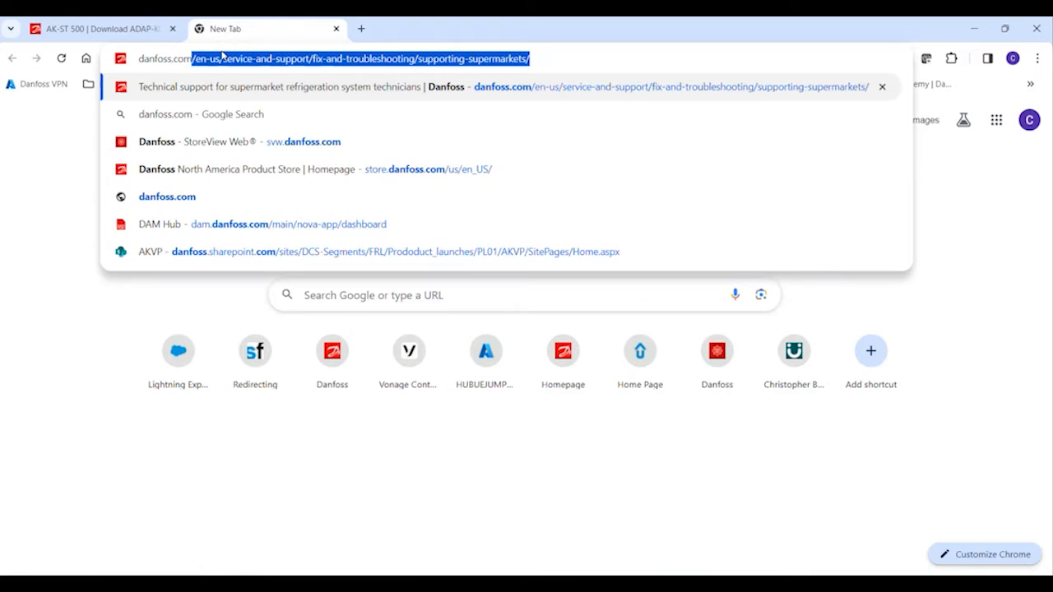
pyautogui.write('danfoss.com/super')
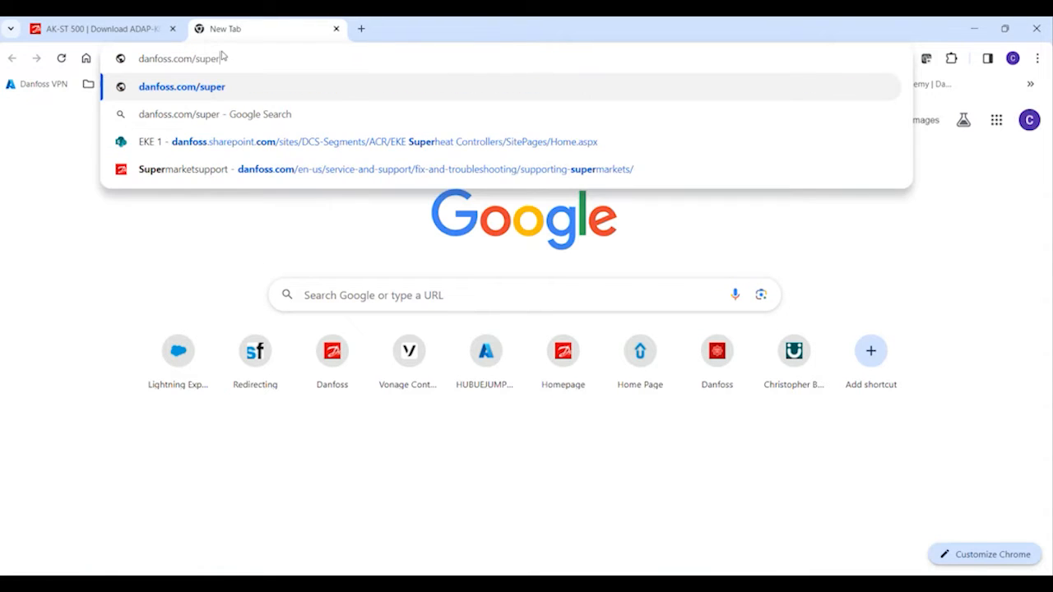
pyautogui.write('maretsupport')
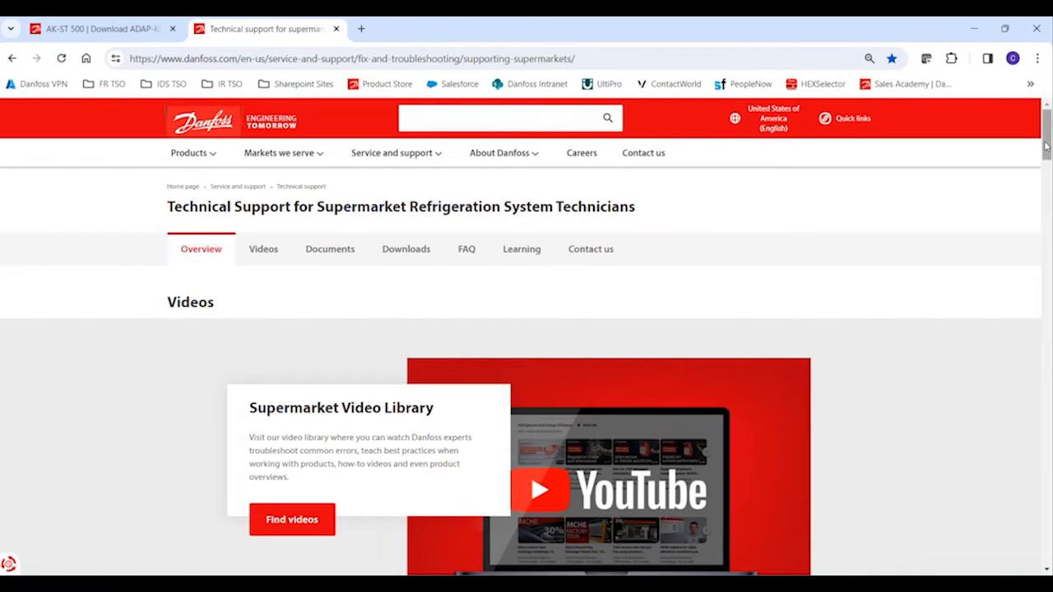
# Browse the support page's Videos, Documents and Downloads sections and scroll through the downloads
pyautogui.click(263, 248)
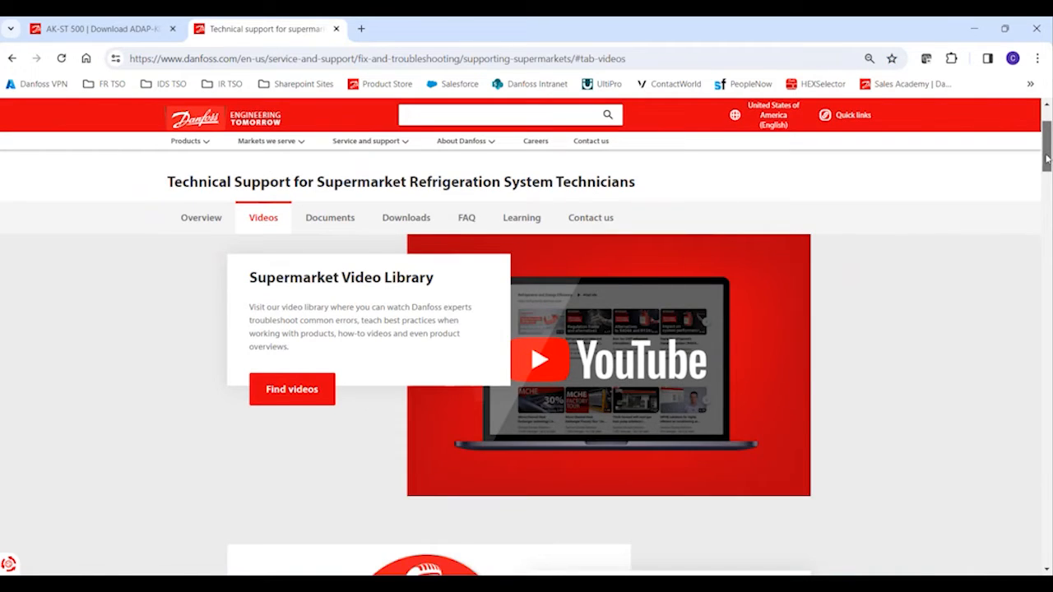
pyautogui.click(330, 217)
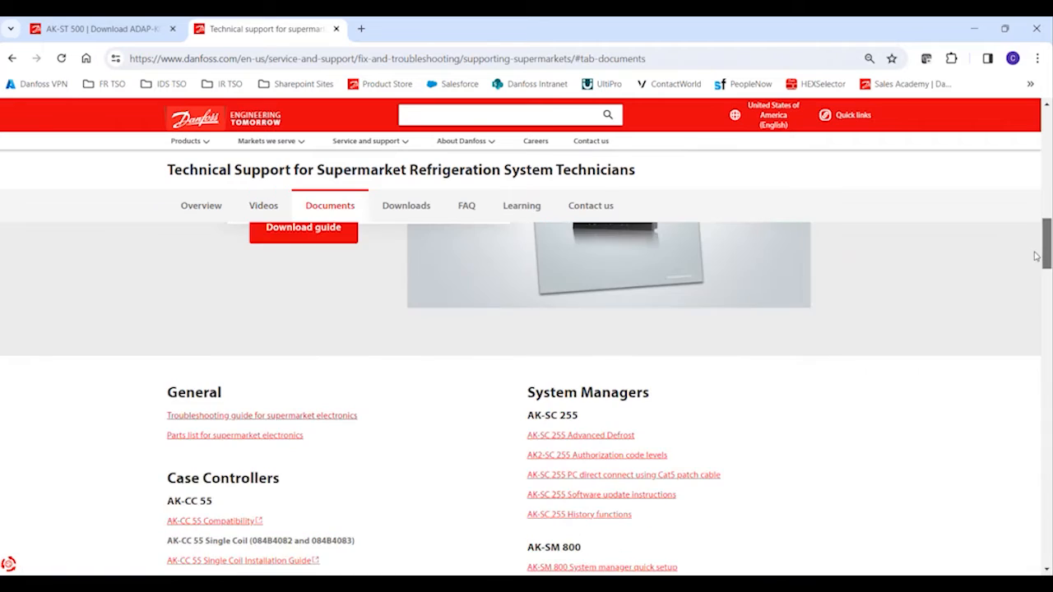
pyautogui.click(406, 205)
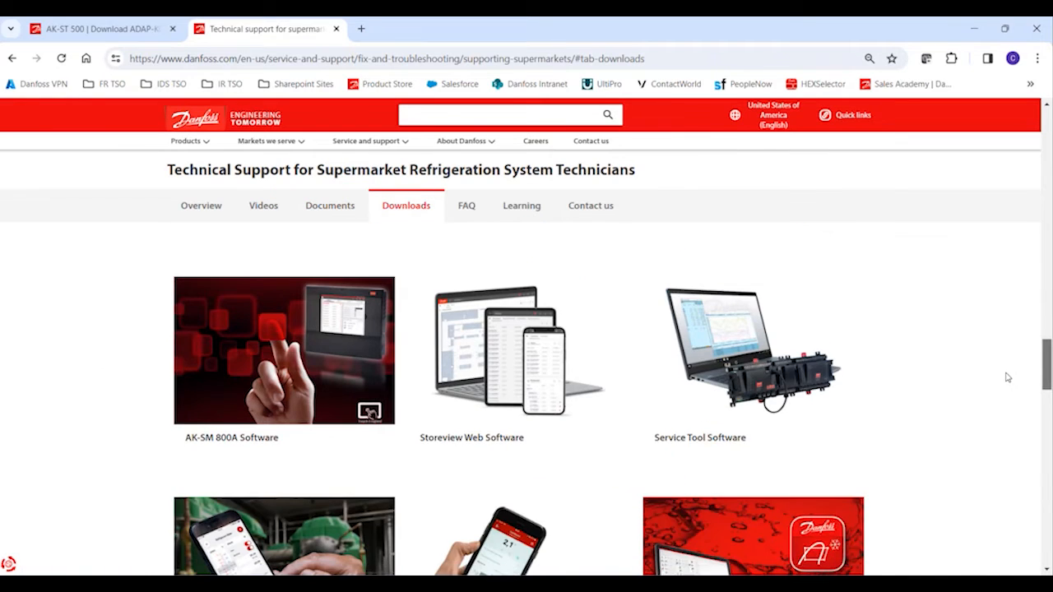
pyautogui.click(329, 205)
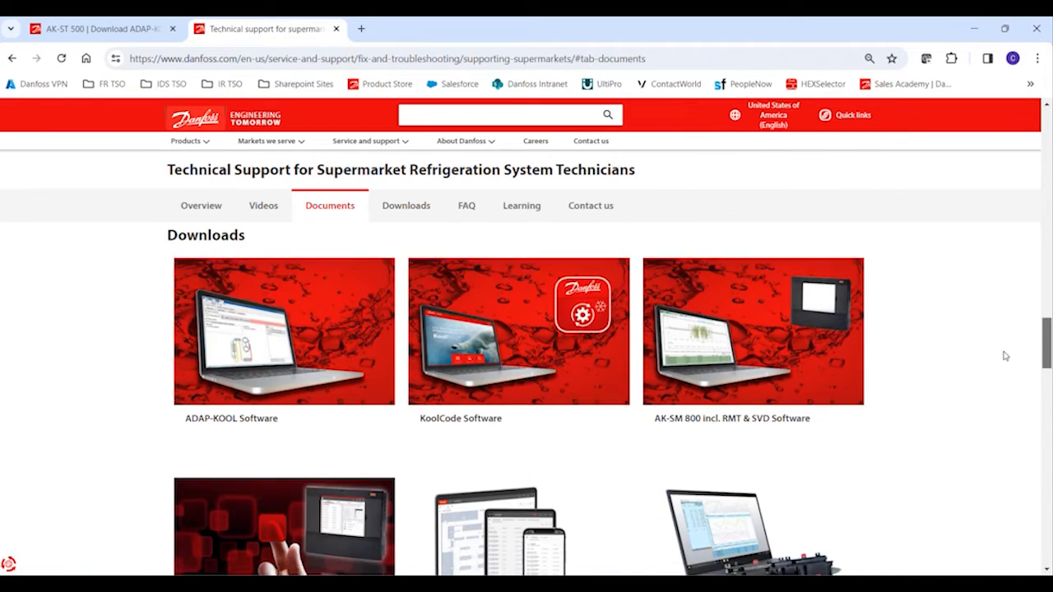
pyautogui.click(406, 206)
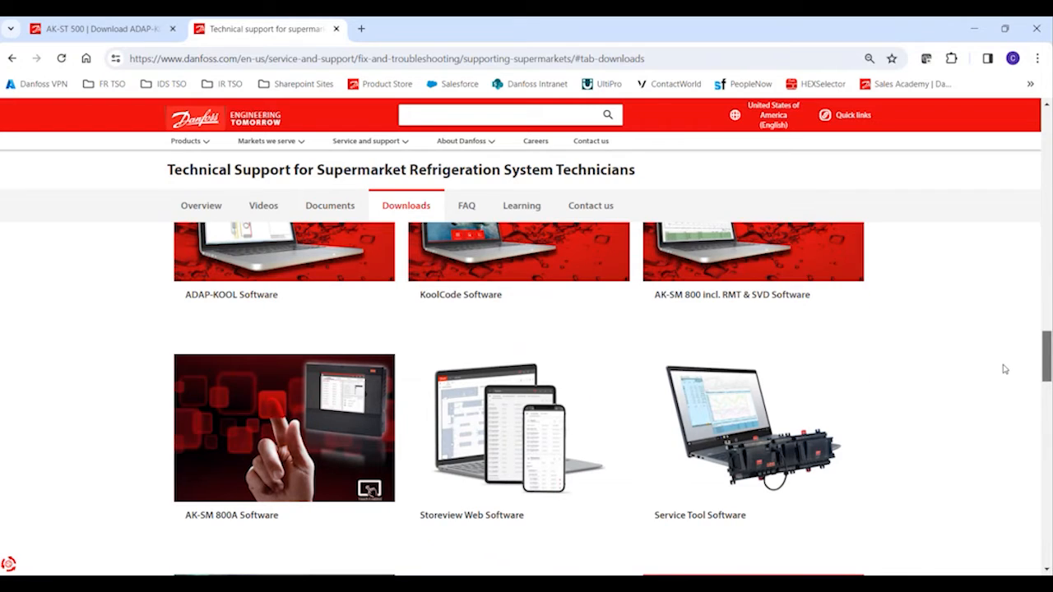
pyautogui.scroll(-3)
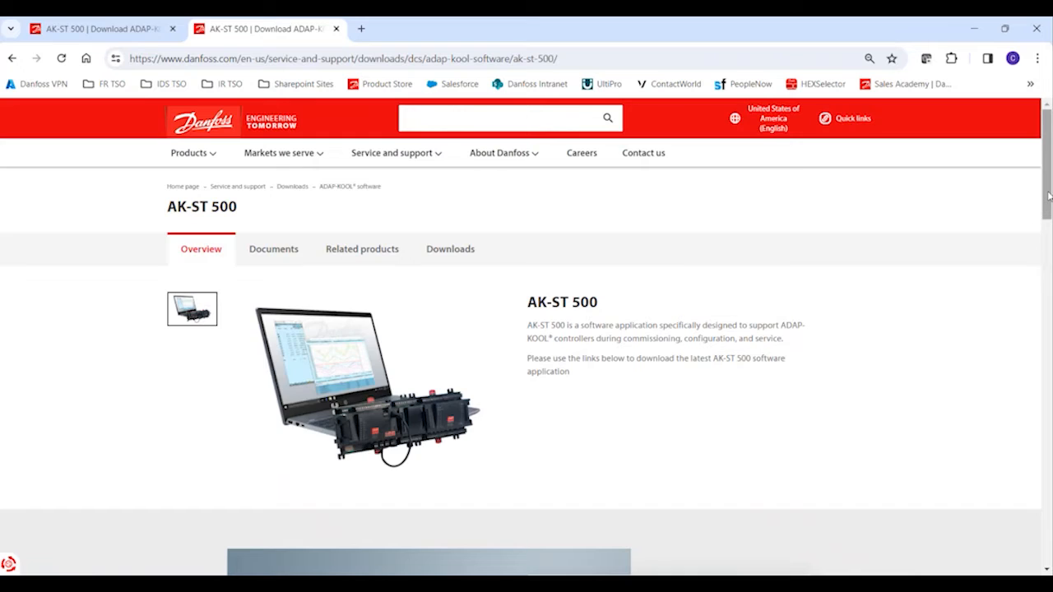
pyautogui.scroll(-3)
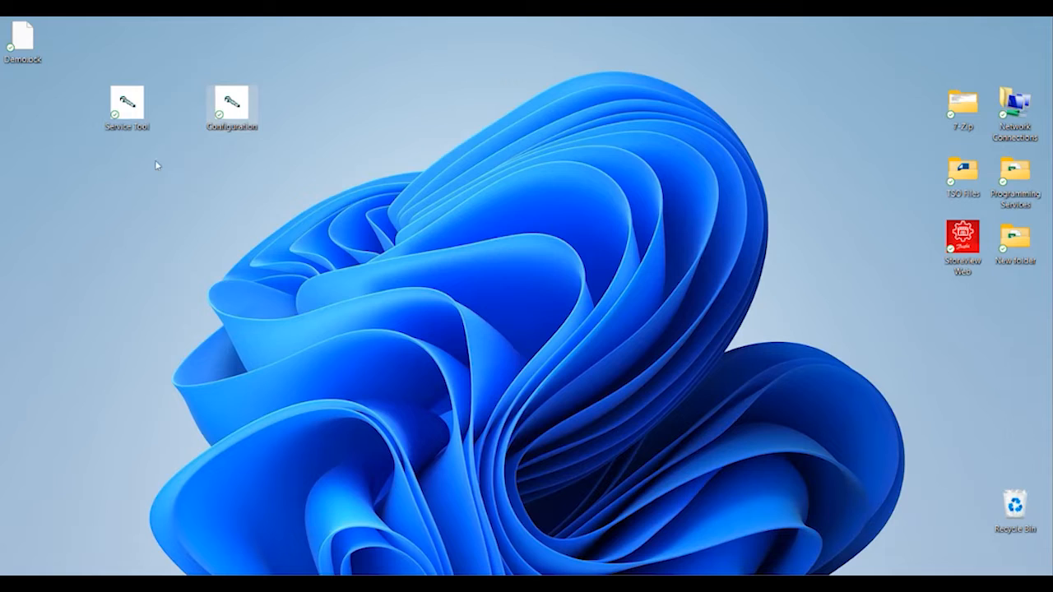
pyautogui.moveTo(140, 142)
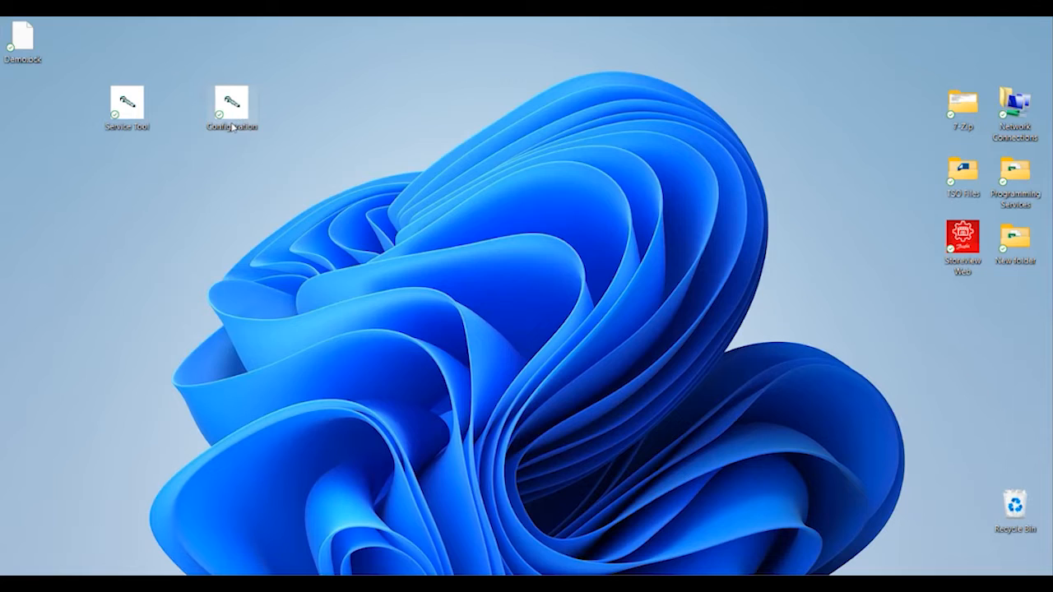
# Launch the Service Tool configuration and open the COM port setting, currently COM4
pyautogui.doubleClick(127, 102)
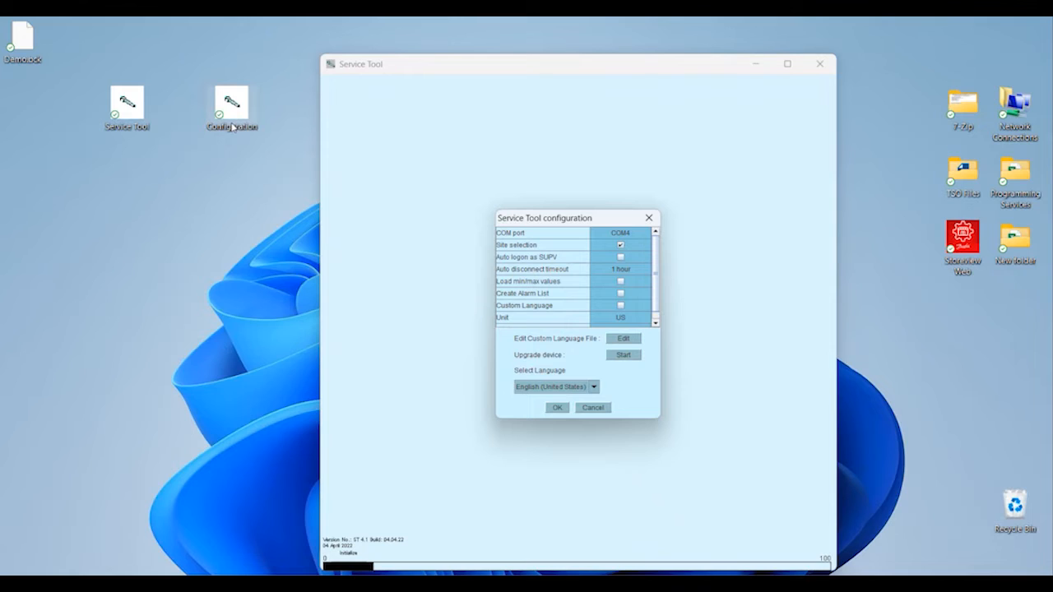
pyautogui.moveTo(564, 239)
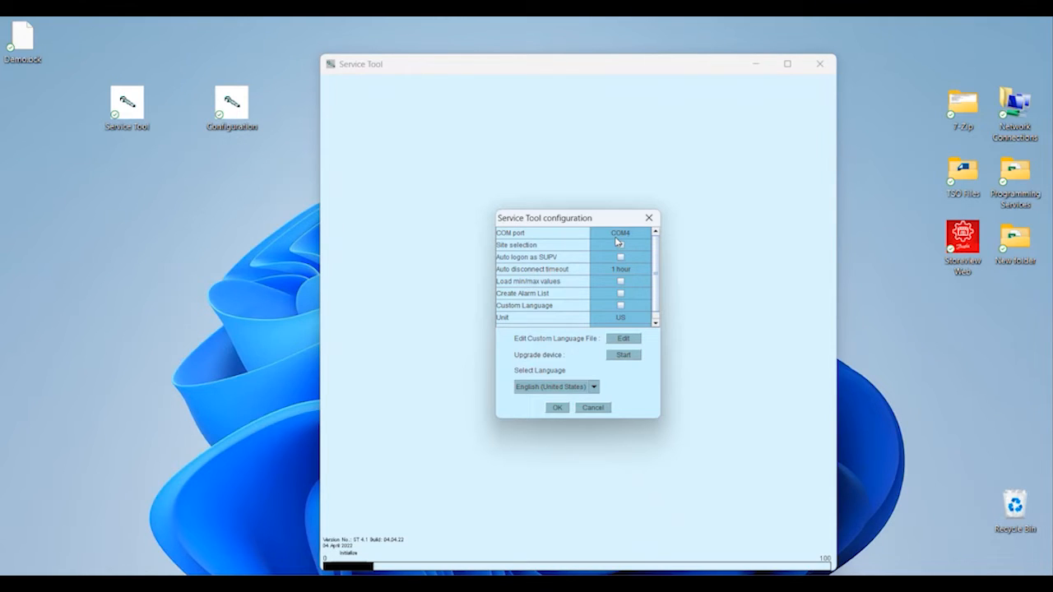
pyautogui.click(644, 233)
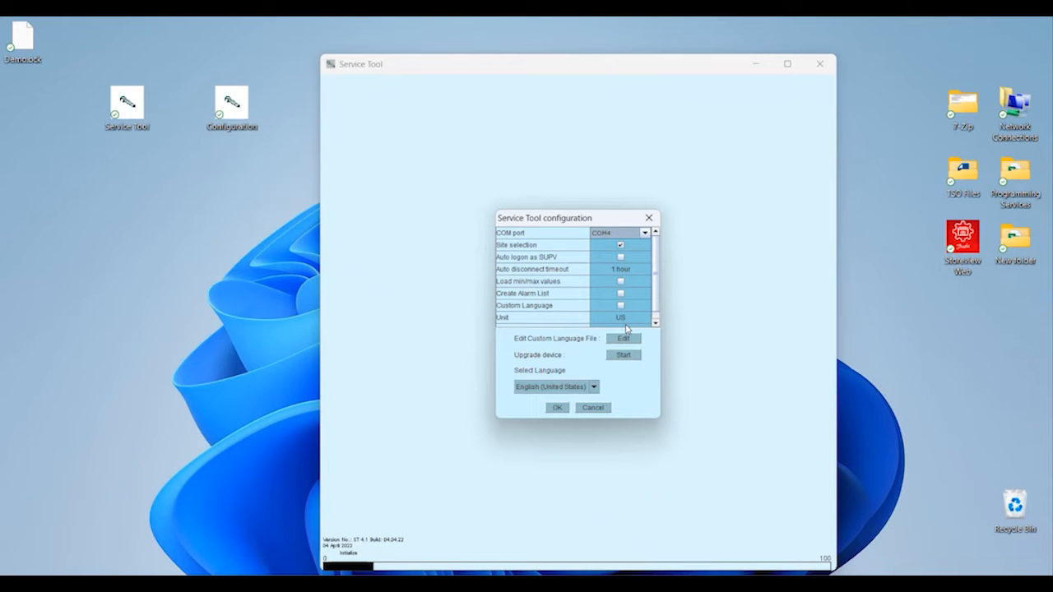
pyautogui.moveTo(623, 327)
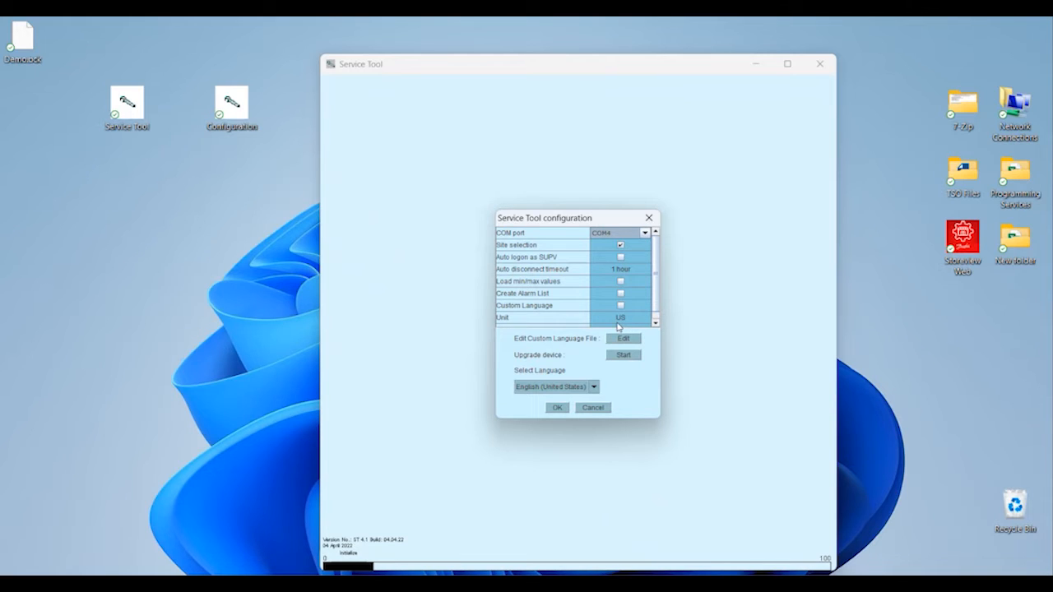
pyautogui.click(645, 318)
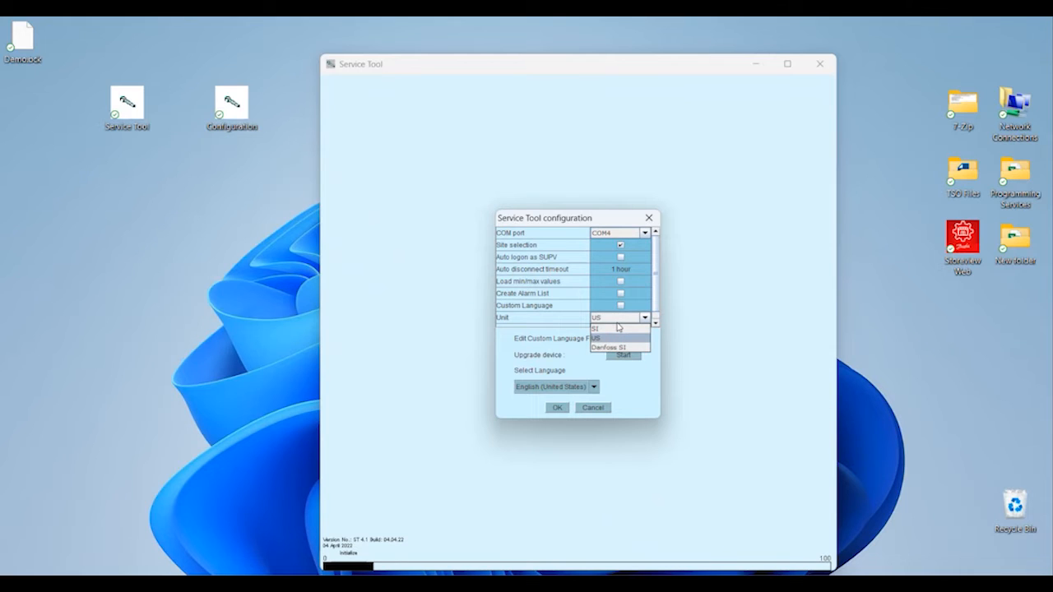
pyautogui.click(594, 337)
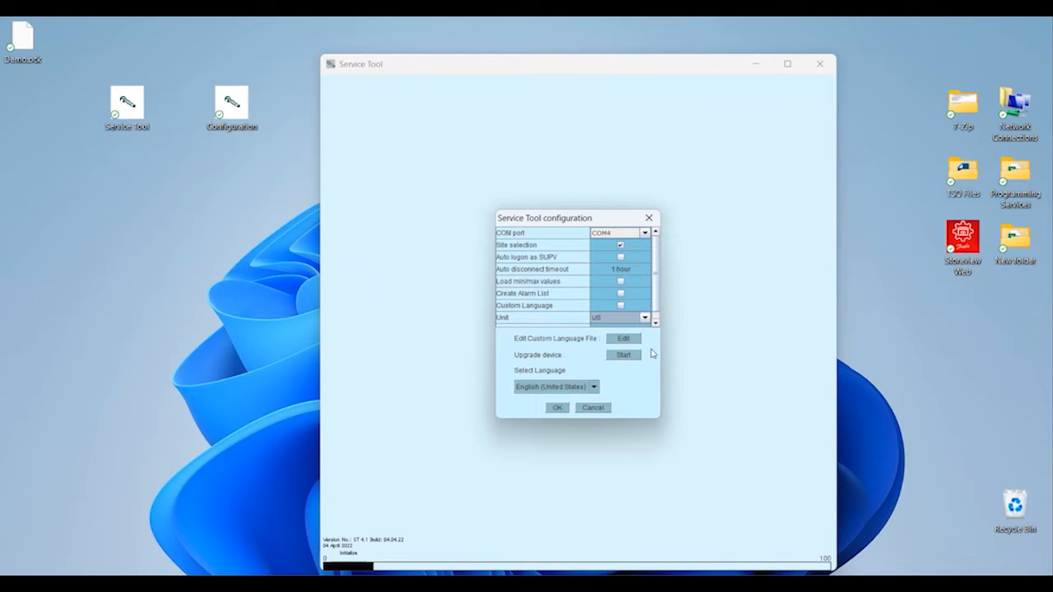
pyautogui.moveTo(650, 362)
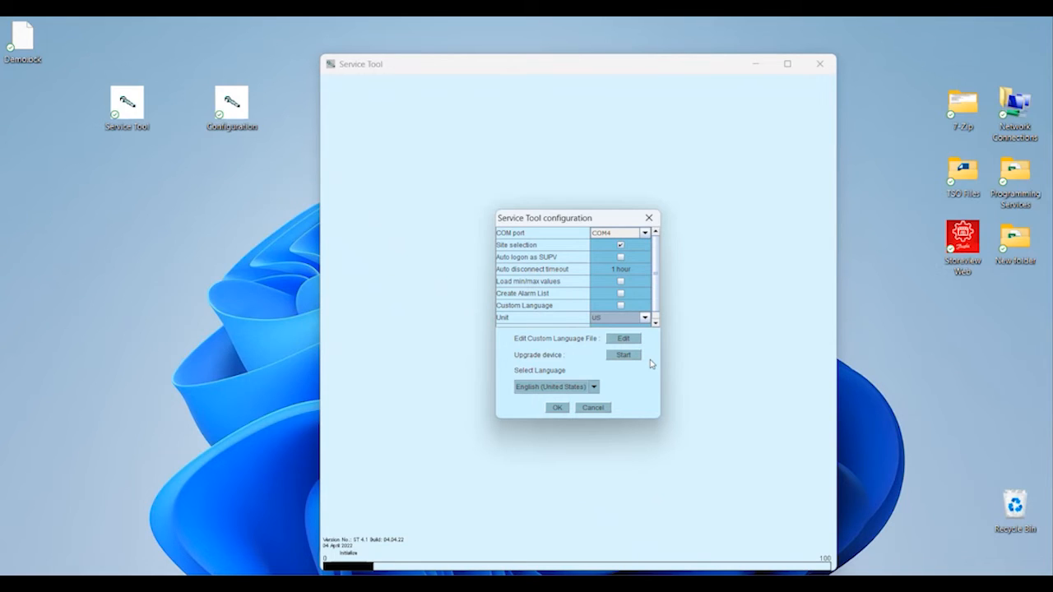
pyautogui.moveTo(633, 365)
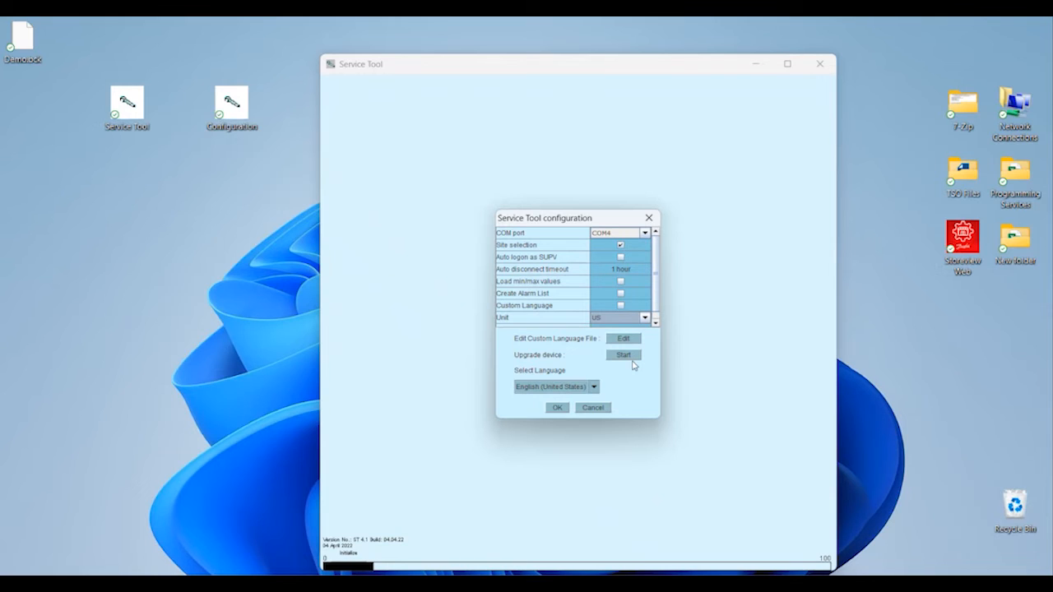
pyautogui.moveTo(600, 390)
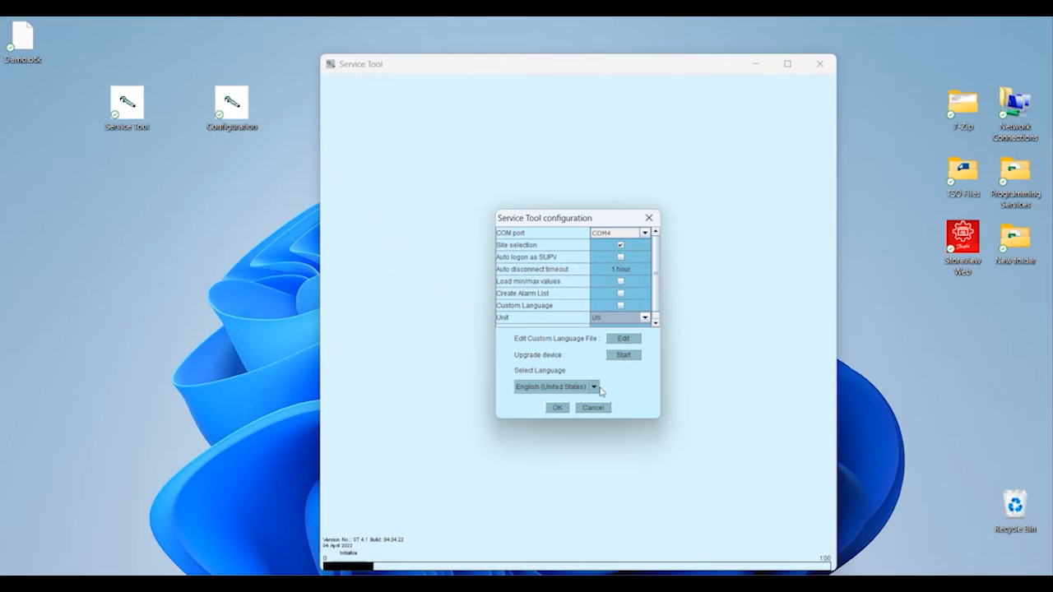
pyautogui.click(593, 387)
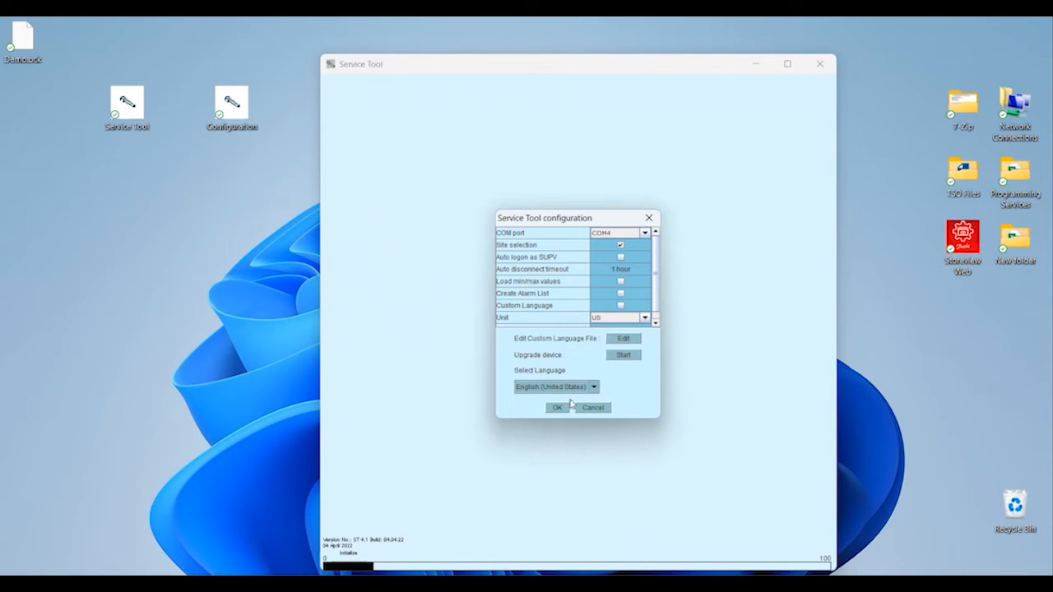
pyautogui.moveTo(676, 268)
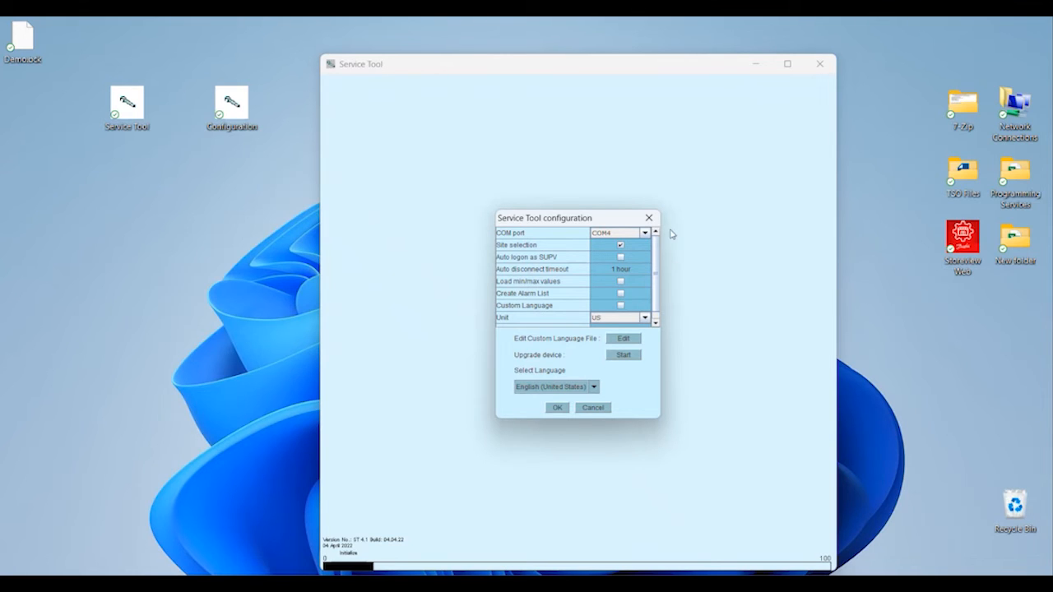
# Save the configuration with OK and relaunch Service Tool from its desktop icon
pyautogui.click(620, 244)
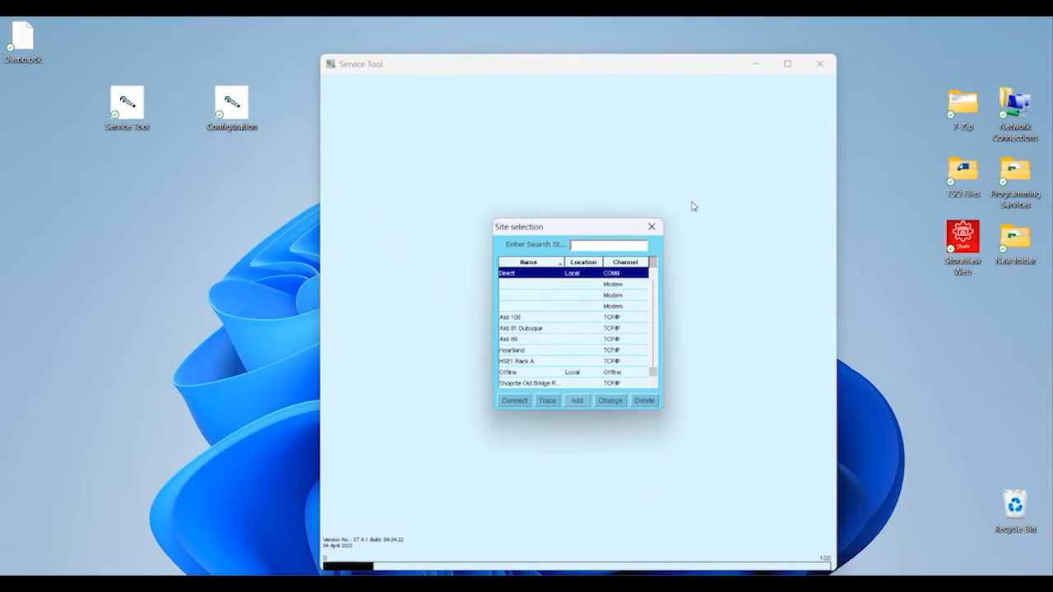
pyautogui.click(819, 63)
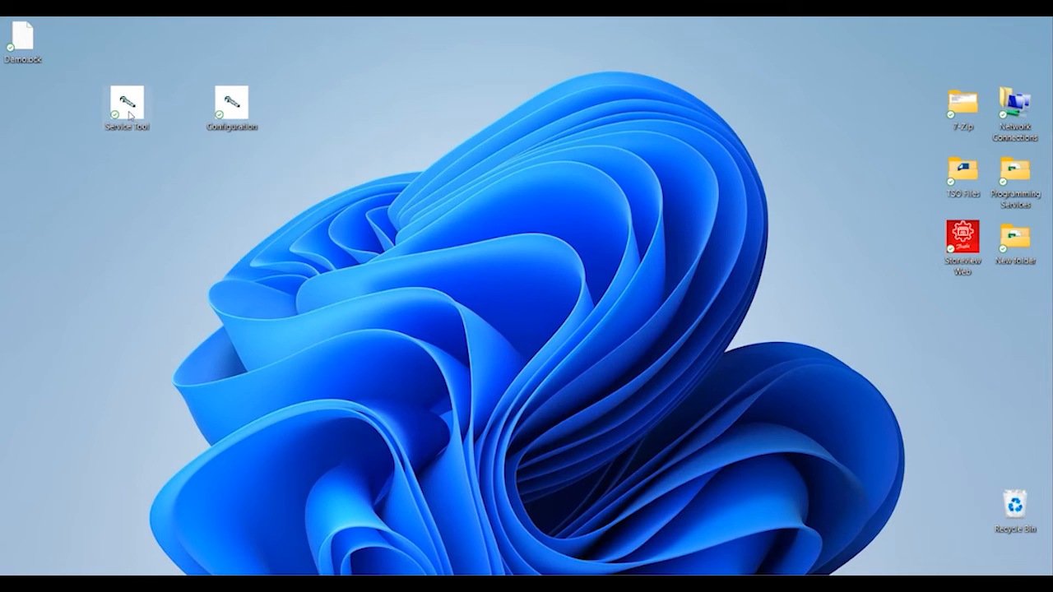
pyautogui.doubleClick(127, 97)
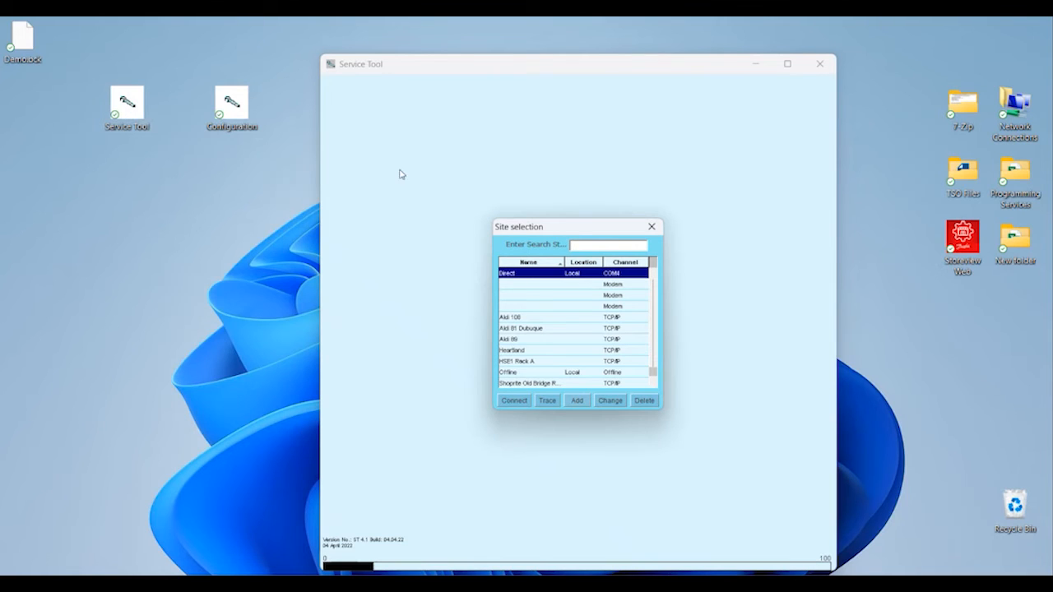
pyautogui.moveTo(481, 204)
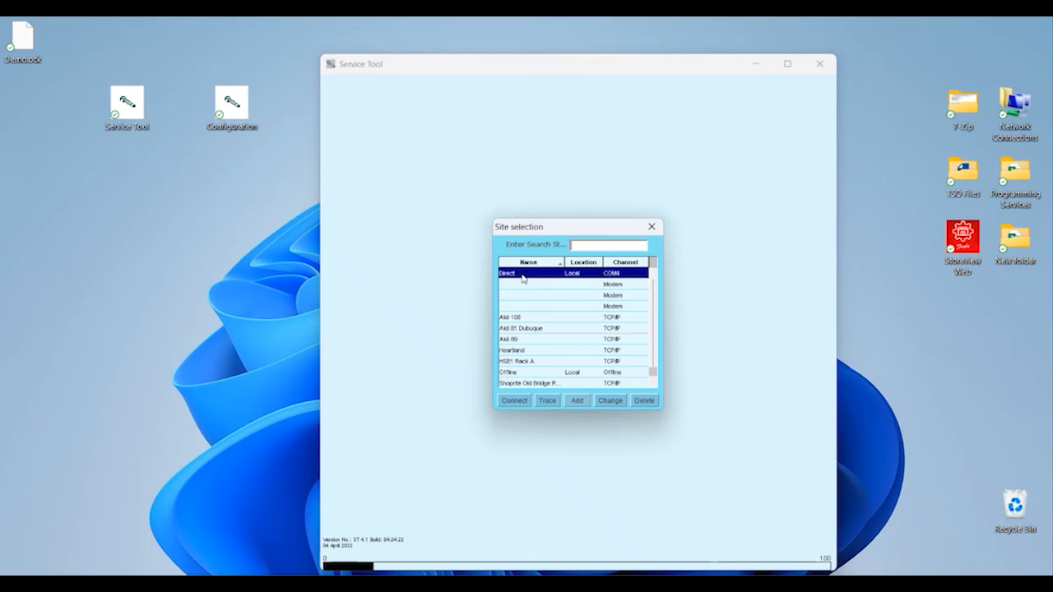
pyautogui.moveTo(503, 390)
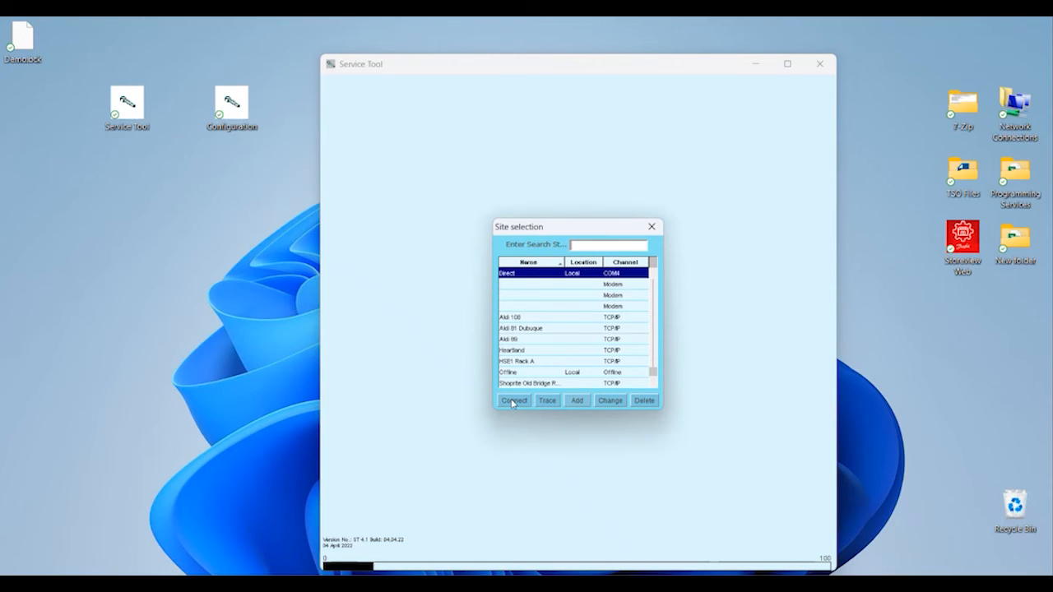
# Connect through the Direct site to reach the AK-PC 782AB logon window
pyautogui.click(513, 400)
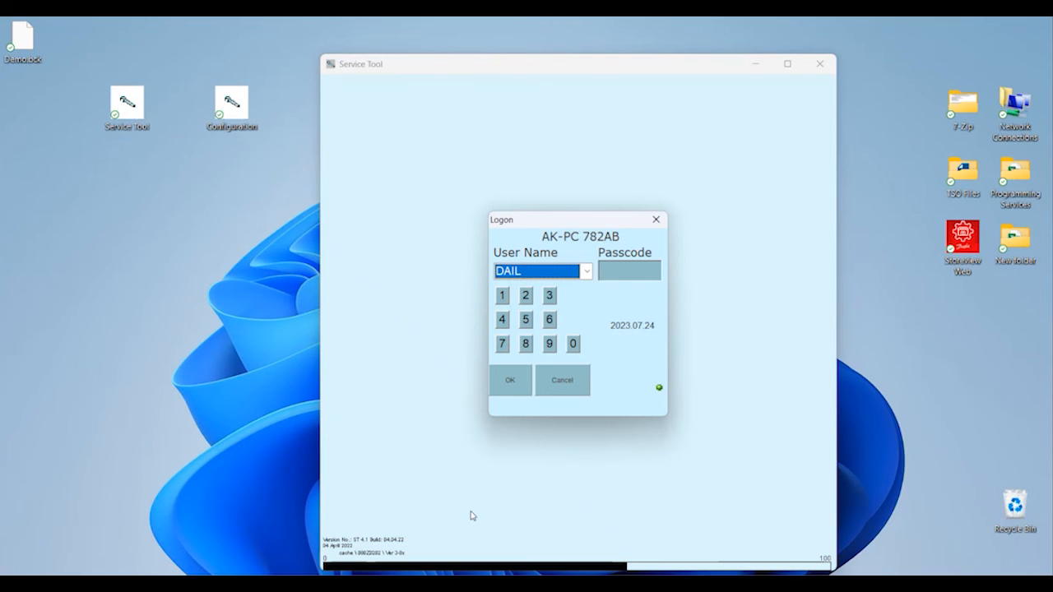
pyautogui.moveTo(587, 308)
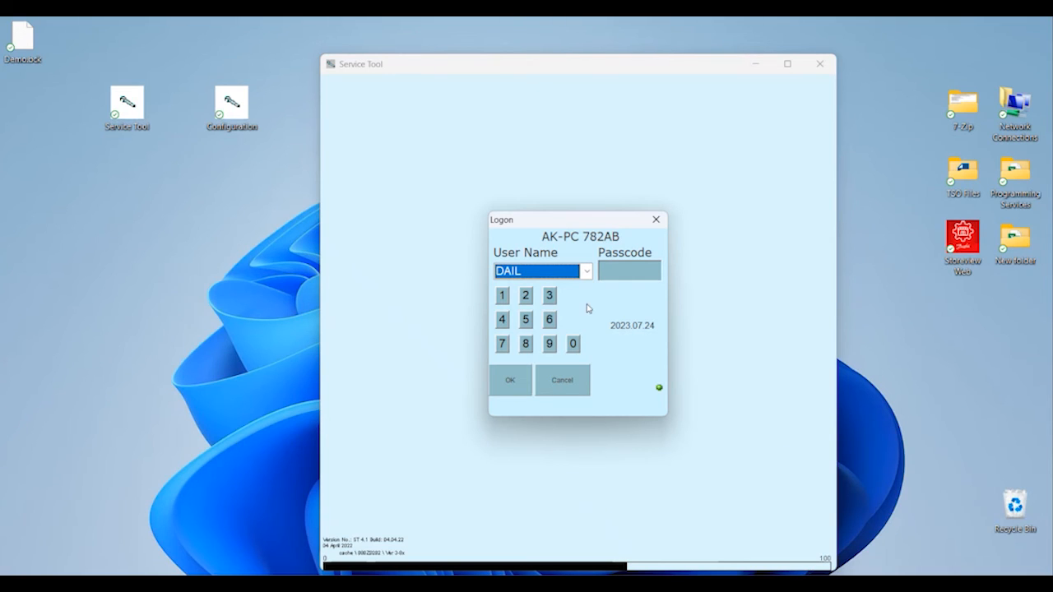
# Log on to the AK-PC 782AB as user SUPV with the passcode
pyautogui.click(585, 271)
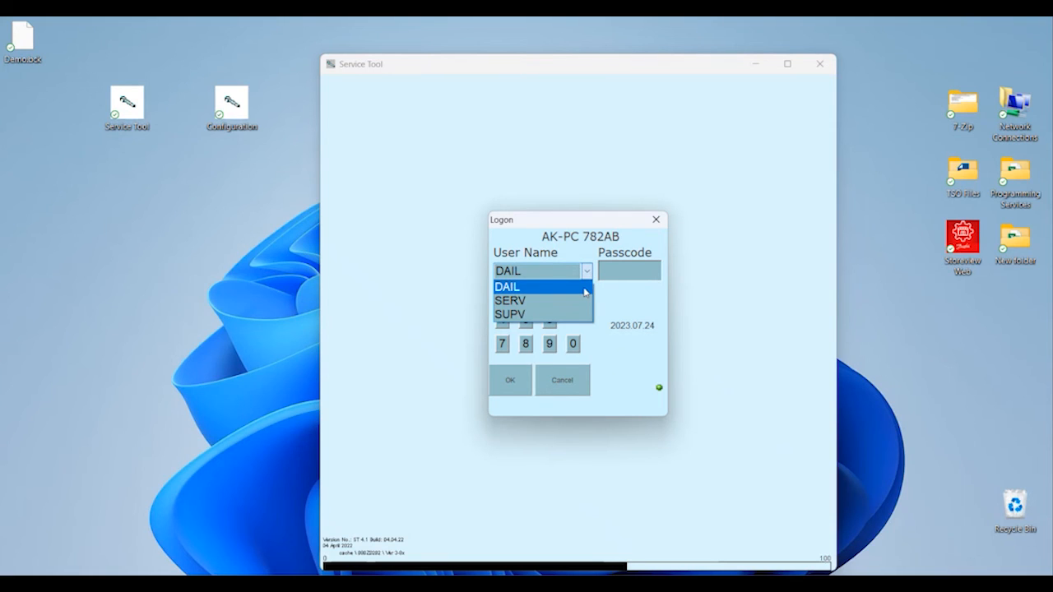
pyautogui.click(510, 314)
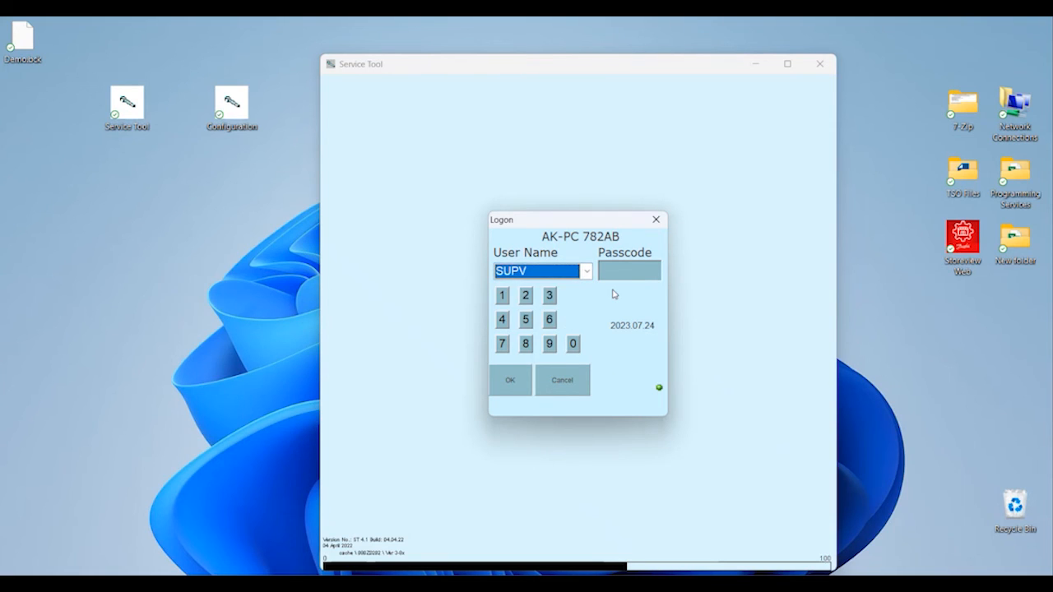
pyautogui.click(629, 271)
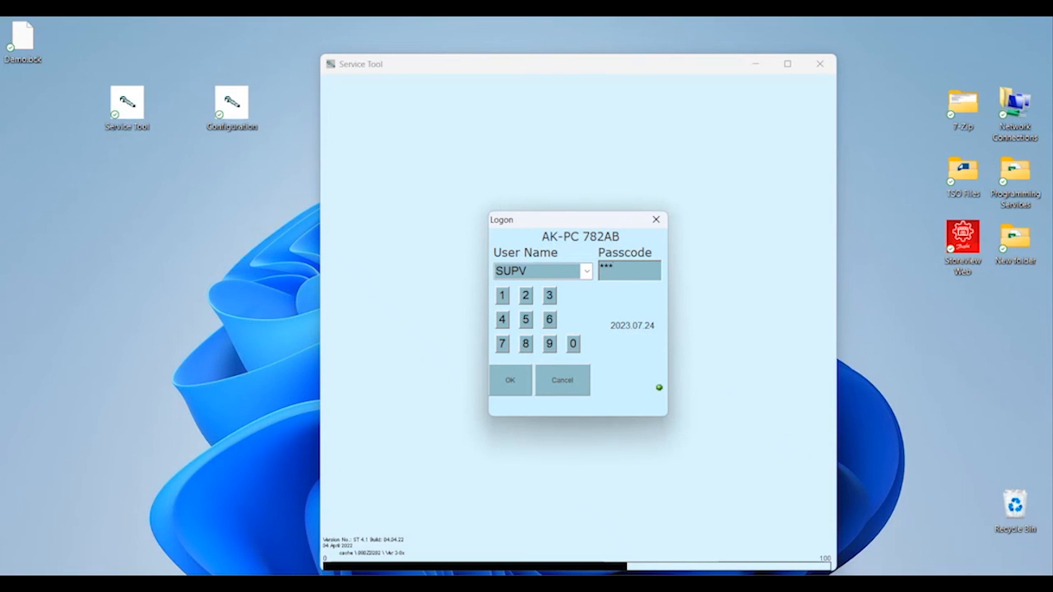
pyautogui.click(510, 380)
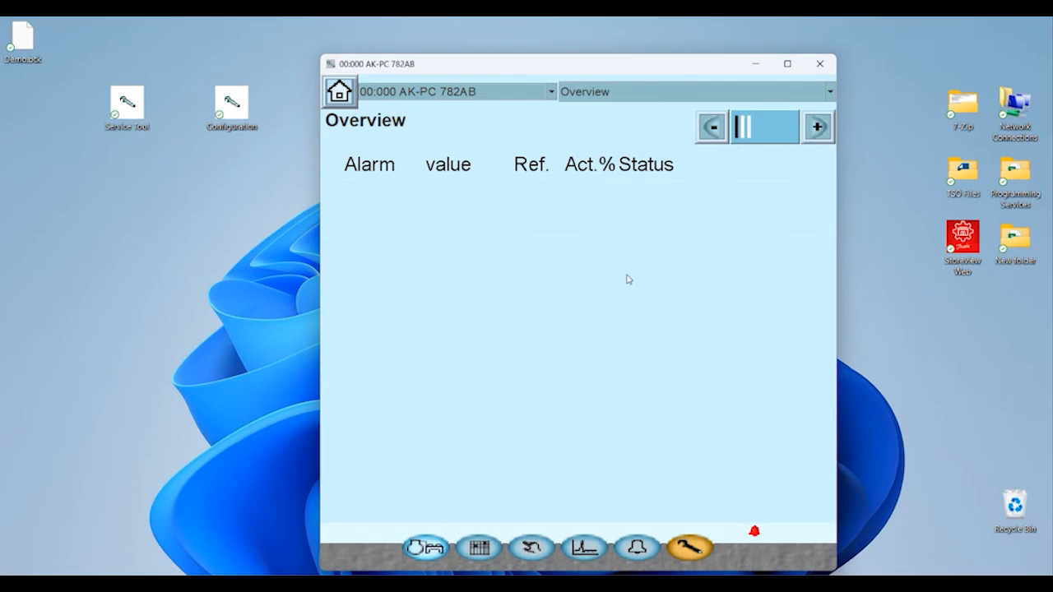